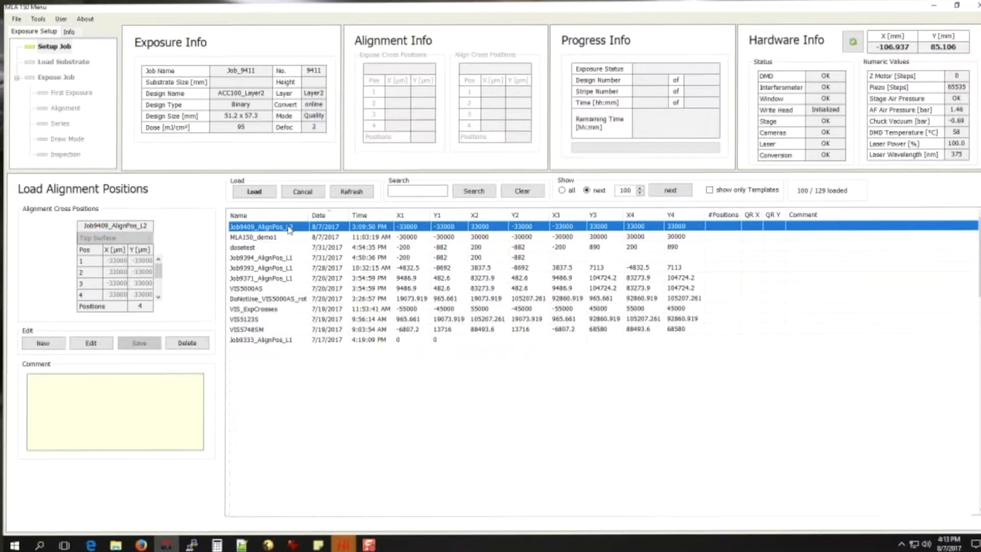
Load the selected Job9409_AlignPos_L2 alignment positions into Layer2 of Job_9411.
{"action": "left_click", "coordinate": [254, 192]}
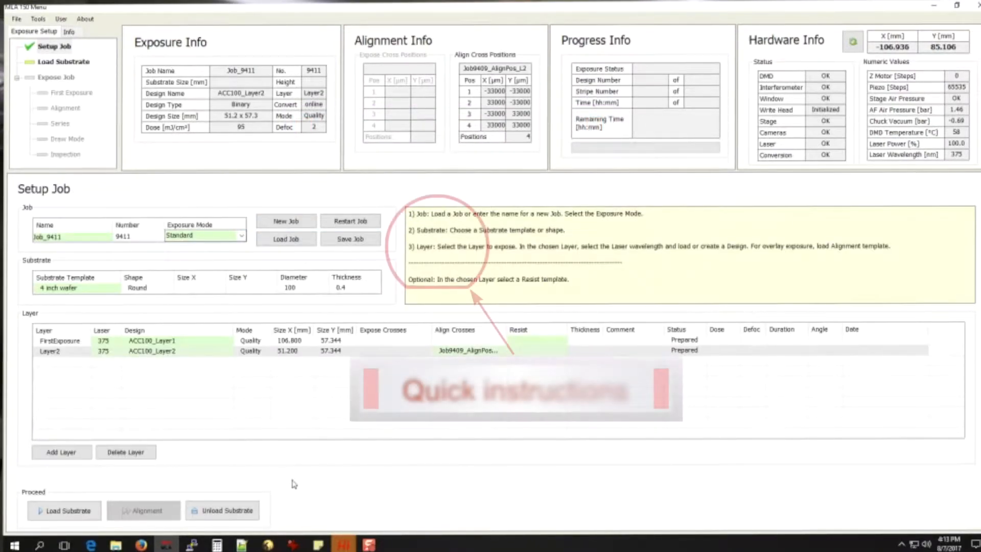